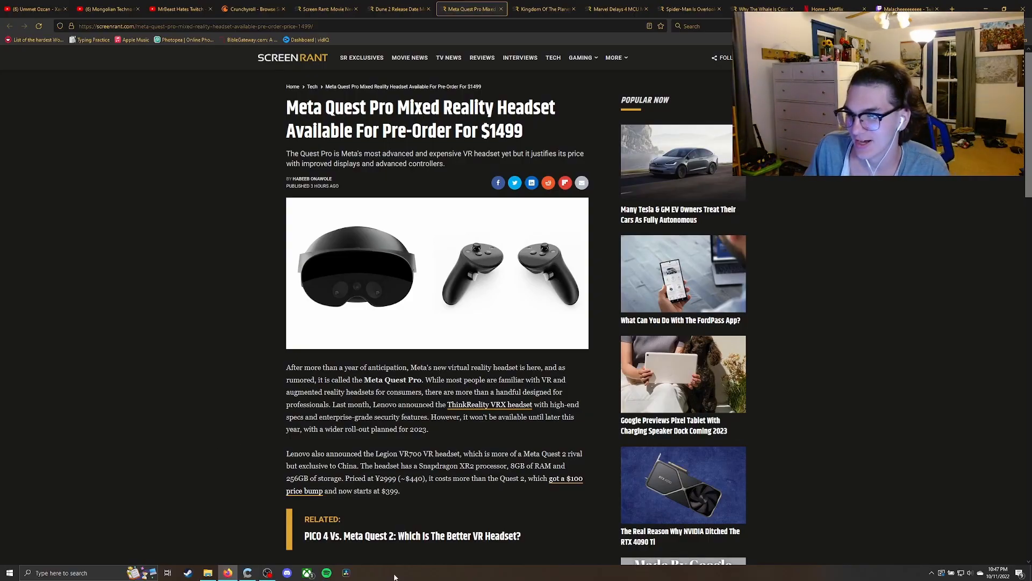
{"action": "mouse_move", "coordinate": [388, 465]}
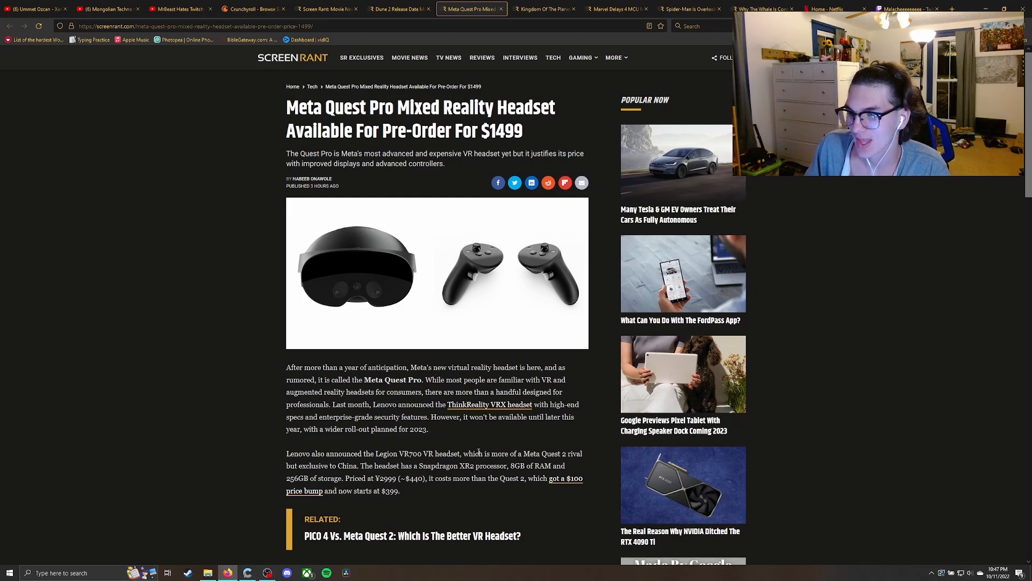
- Scroll the Meta Quest Pro article to its 'Upgrades, Inside And Out' section, then switch to the Spider-Man article
{"action": "scroll", "scroll_direction": "down", "scroll_amount": 3}
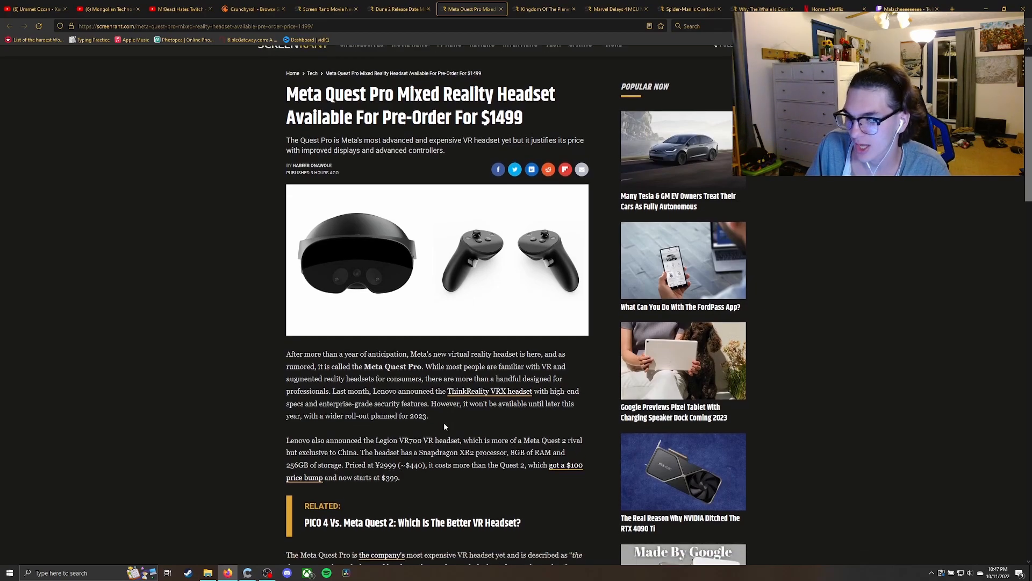
{"action": "scroll", "scroll_direction": "down", "scroll_amount": 3}
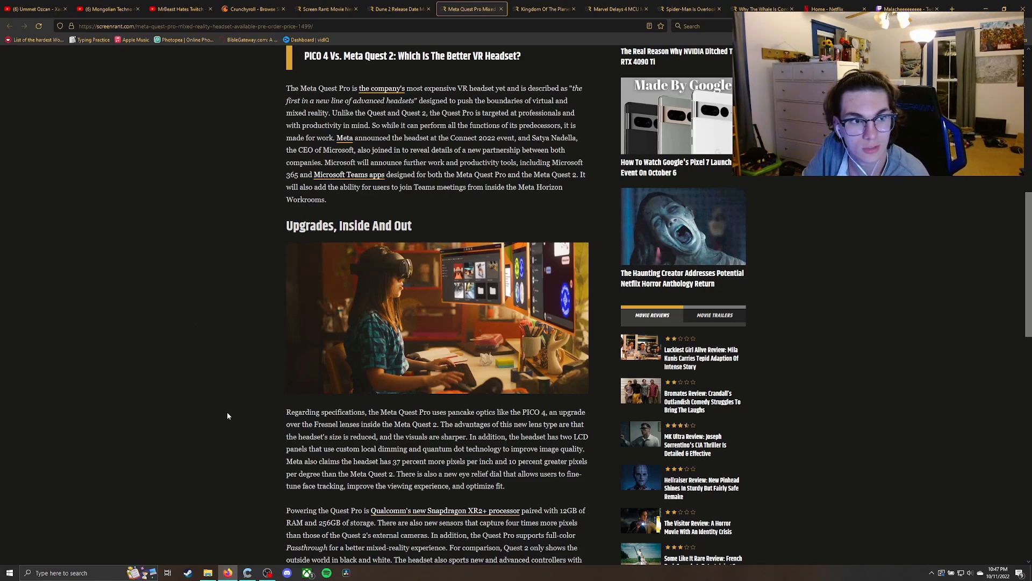
{"action": "mouse_move", "coordinate": [175, 417]}
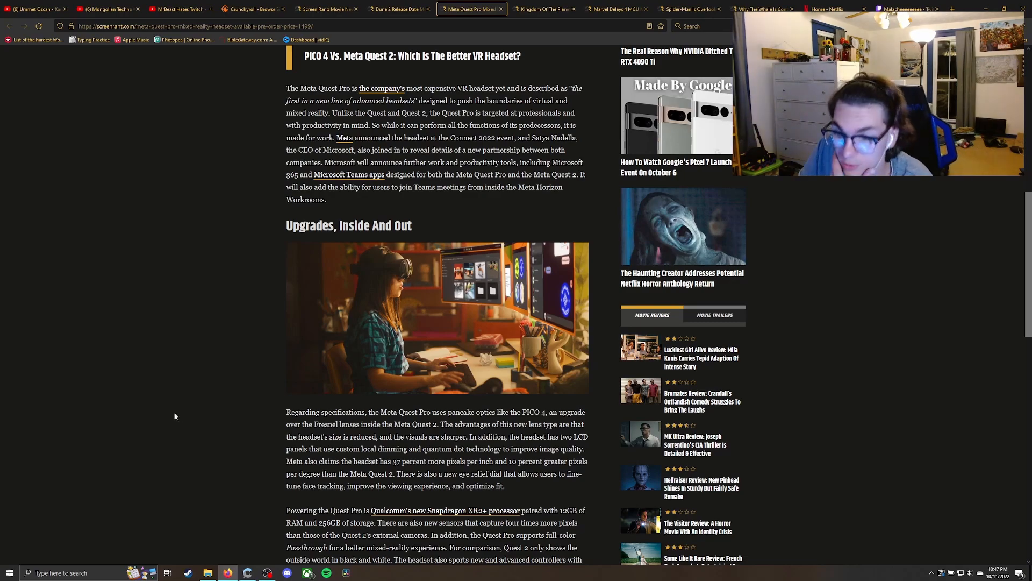
{"action": "scroll", "scroll_direction": "down", "scroll_amount": 3}
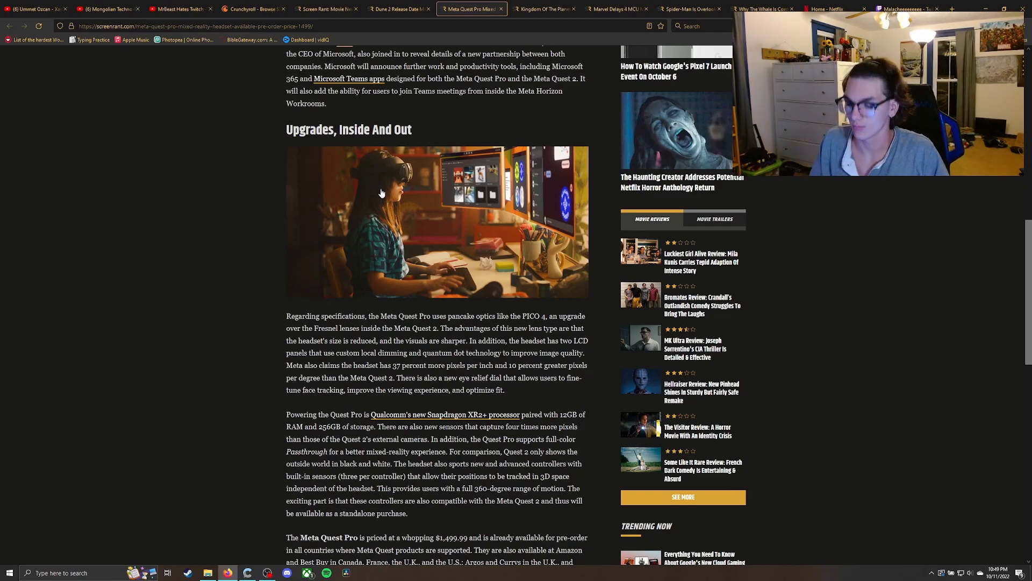
{"action": "left_click", "coordinate": [690, 9]}
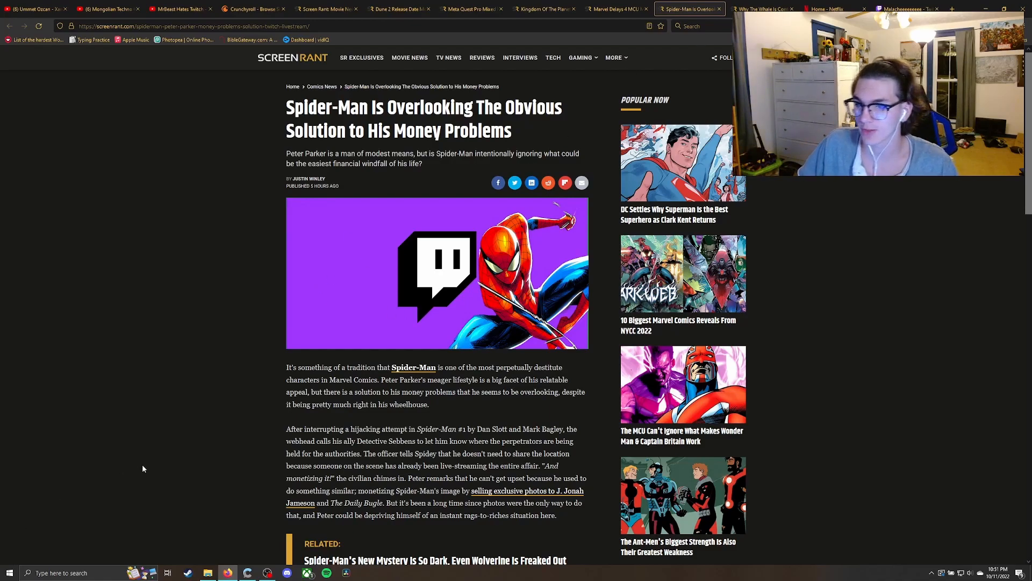
{"action": "mouse_move", "coordinate": [151, 469]}
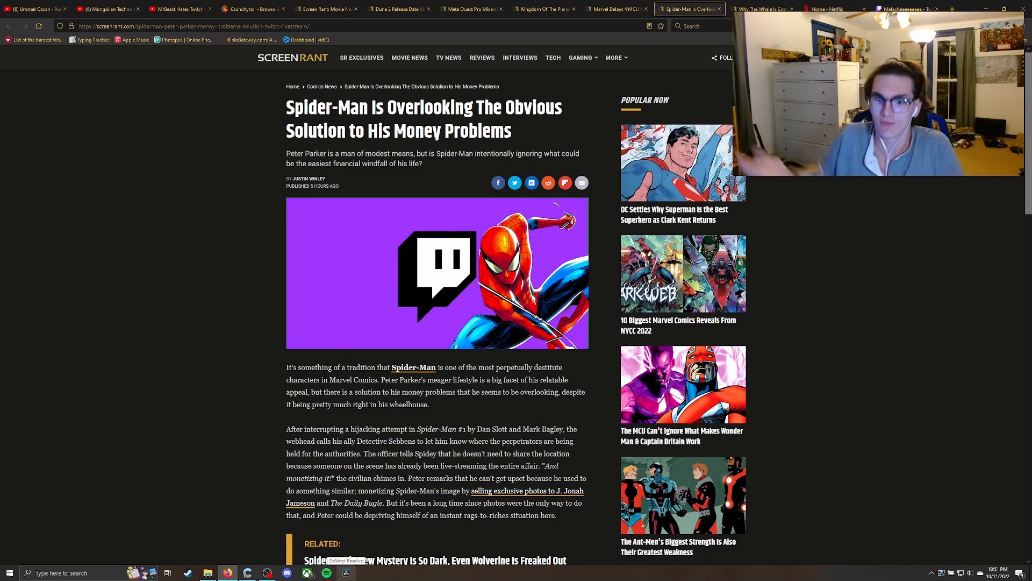
- Scroll the Spider-Man article down to 'Why Spider-Man Won't Take The Easy Money'
{"action": "scroll", "scroll_direction": "down", "scroll_amount": 3}
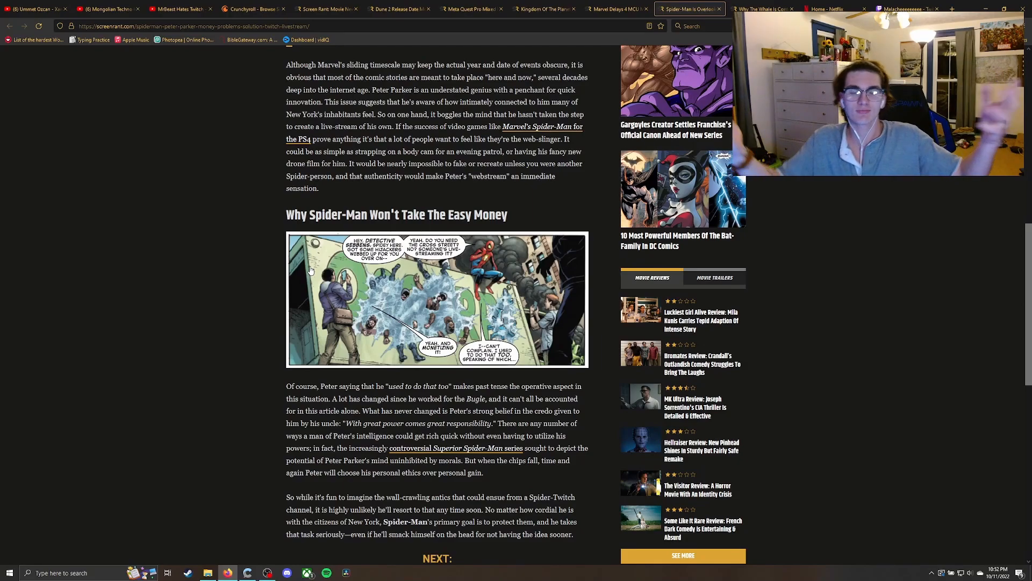
{"action": "mouse_move", "coordinate": [211, 224]}
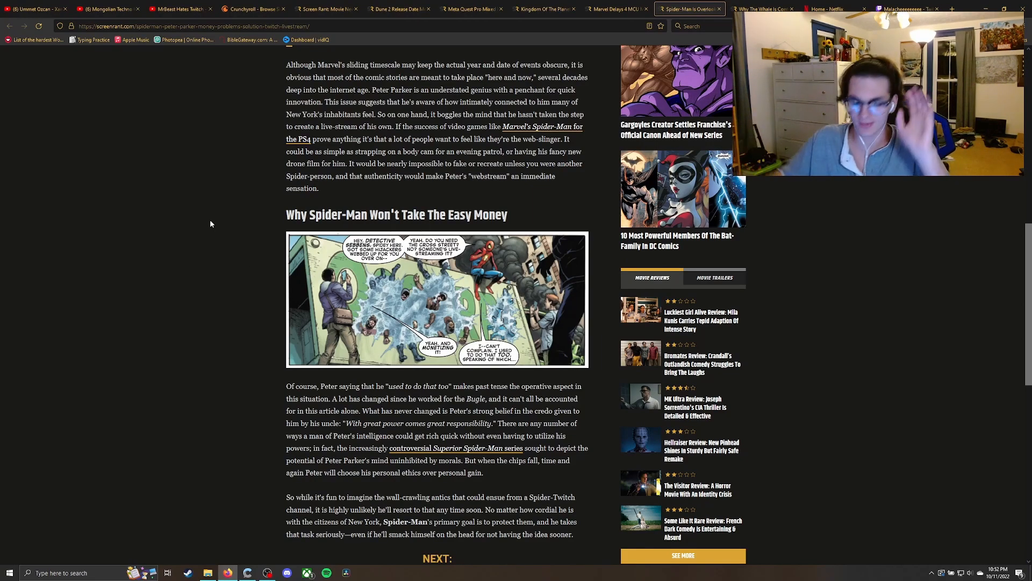
- Switch to the YouTube Short of Ummet Ozcan's Mongolian Techno throat-singing
{"action": "left_click", "coordinate": [105, 9]}
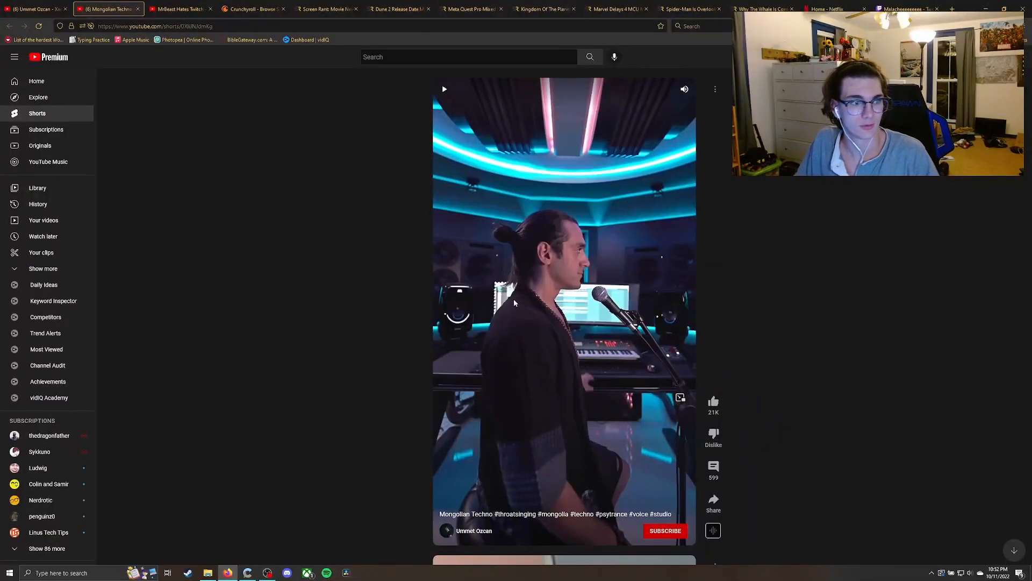